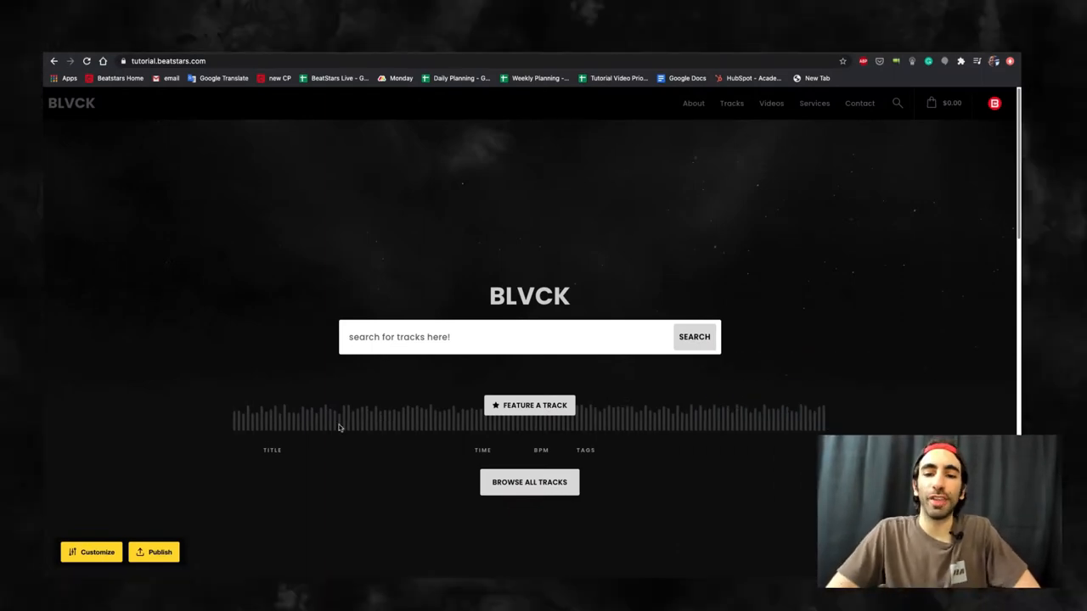
Set the page background colour to red in Layout Colors.
click(92, 552)
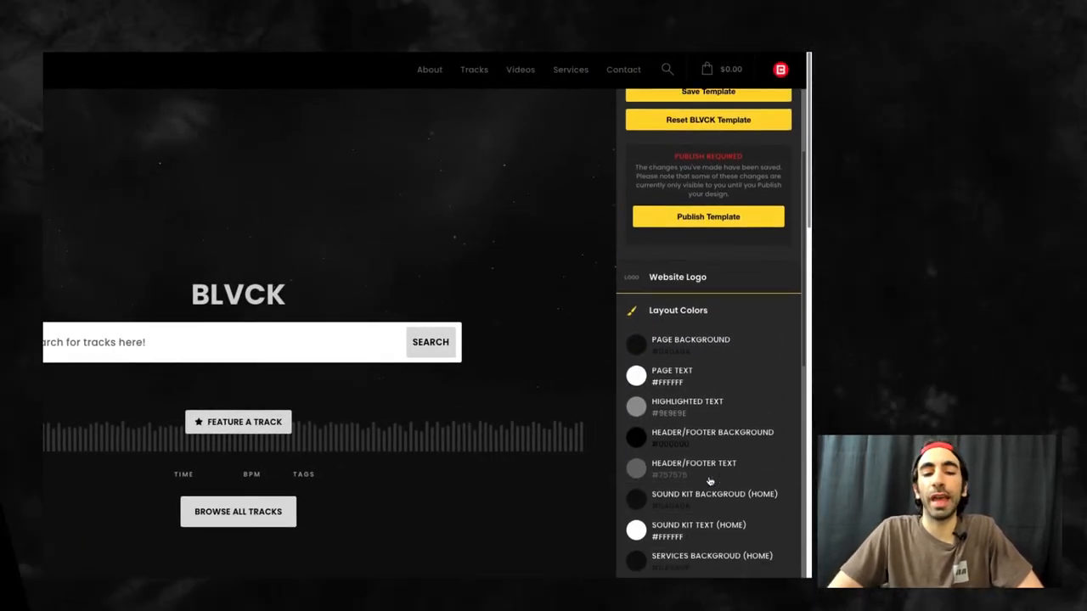
scroll(down, 3)
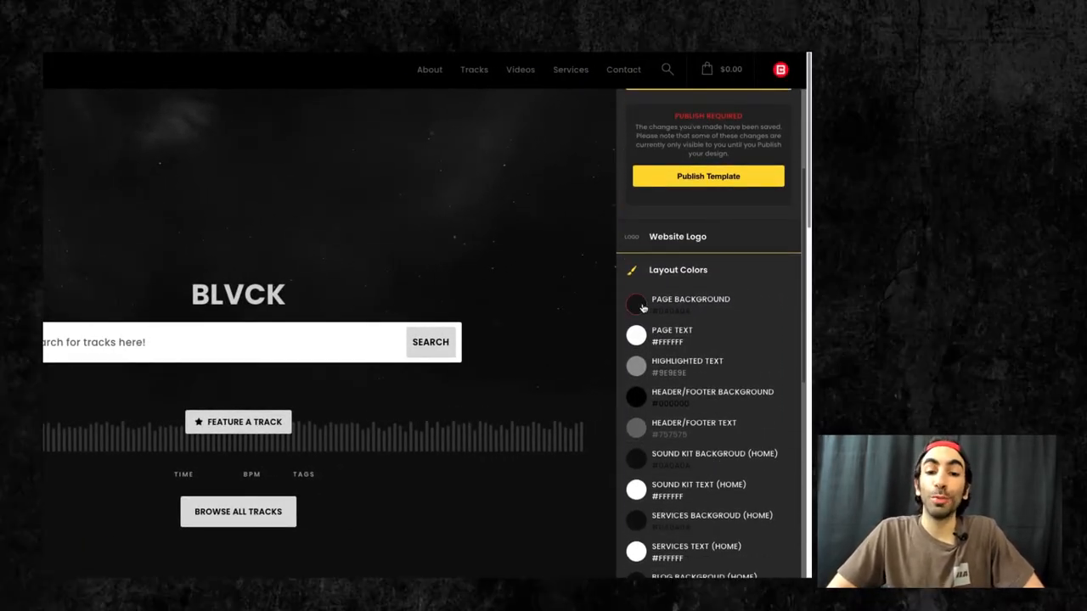
click(635, 306)
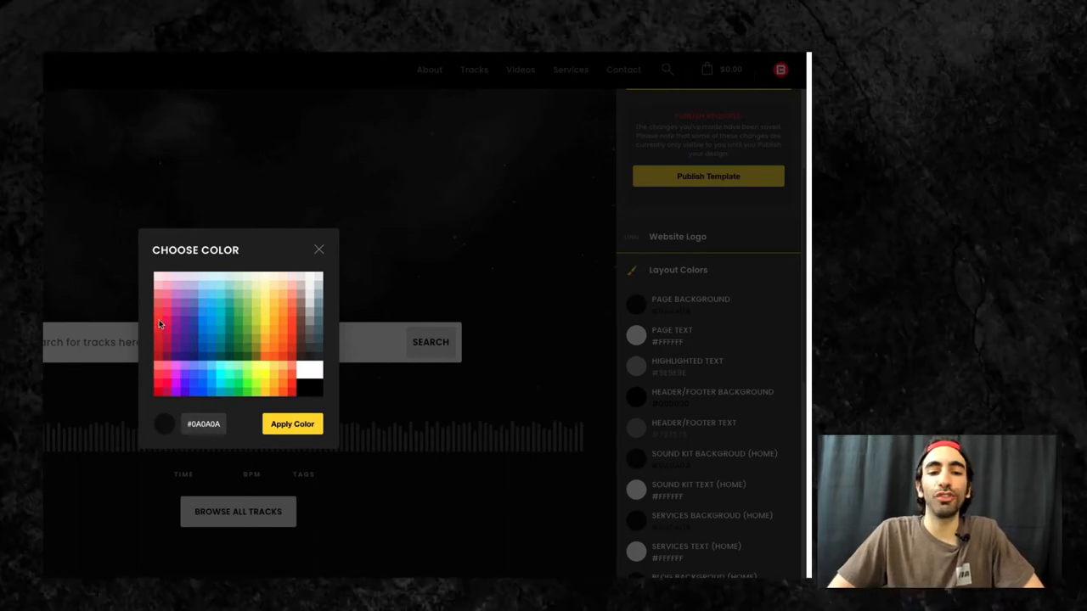
click(292, 424)
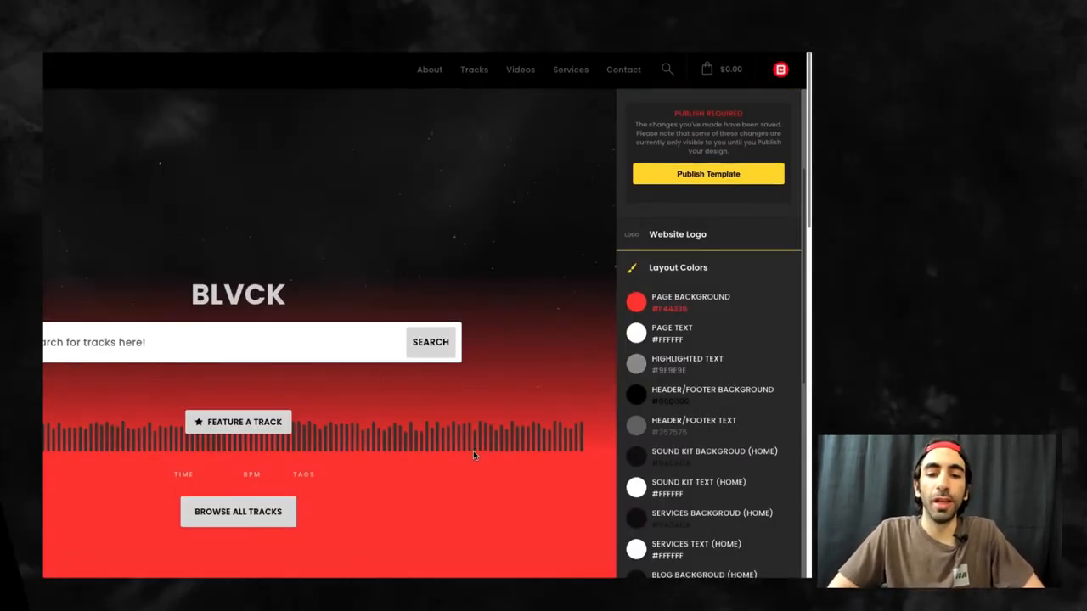
Set the page text colour using the same swatch choice.
scroll(up, 3)
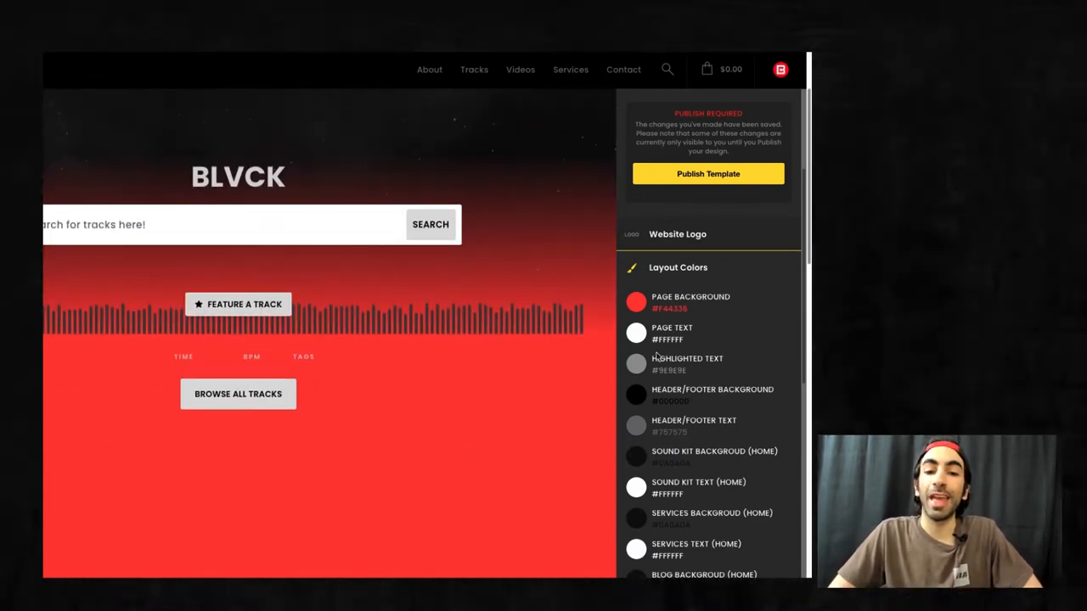
click(635, 333)
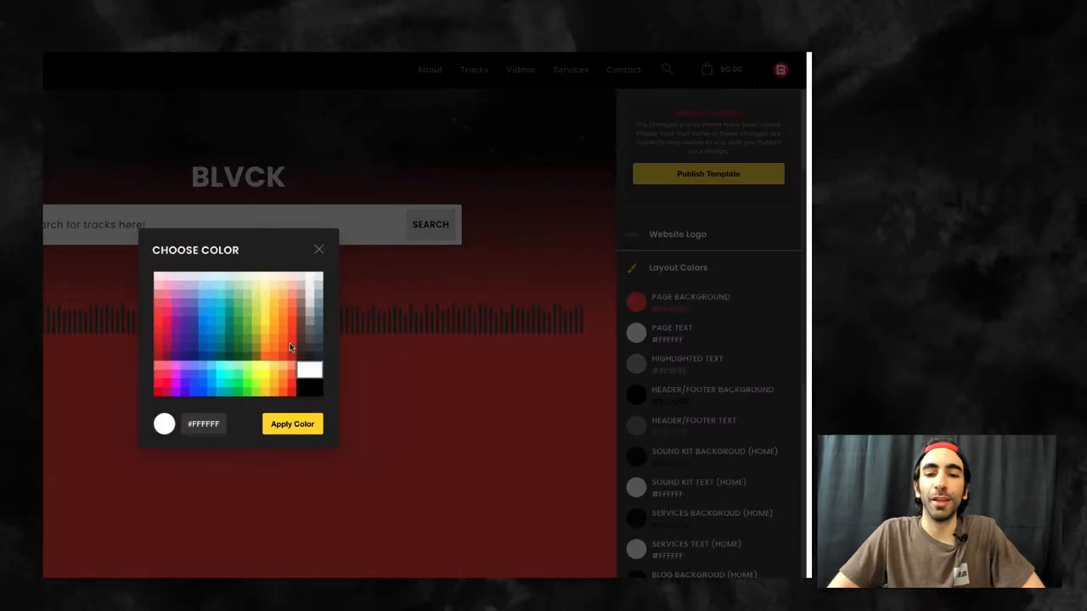
click(293, 424)
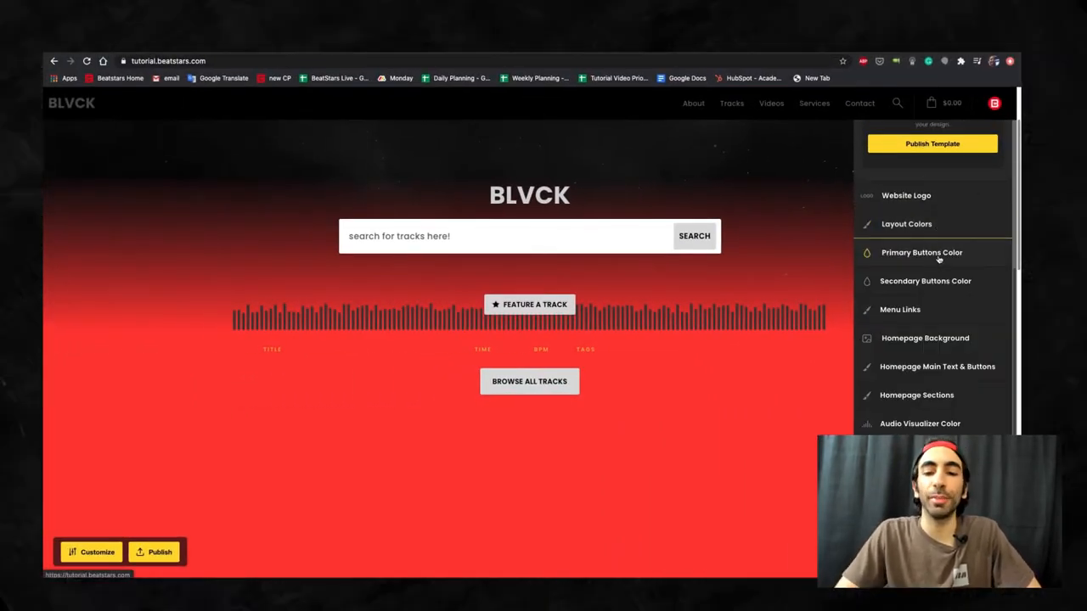
Make the primary buttons' background yellow, then reach the secondary button colour settings.
click(920, 251)
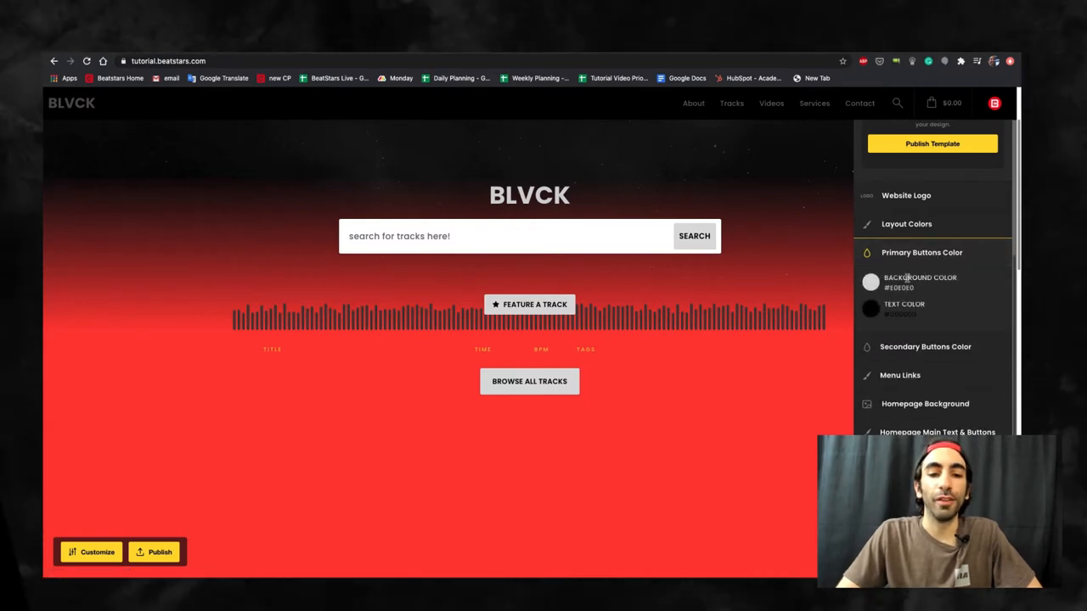
click(869, 281)
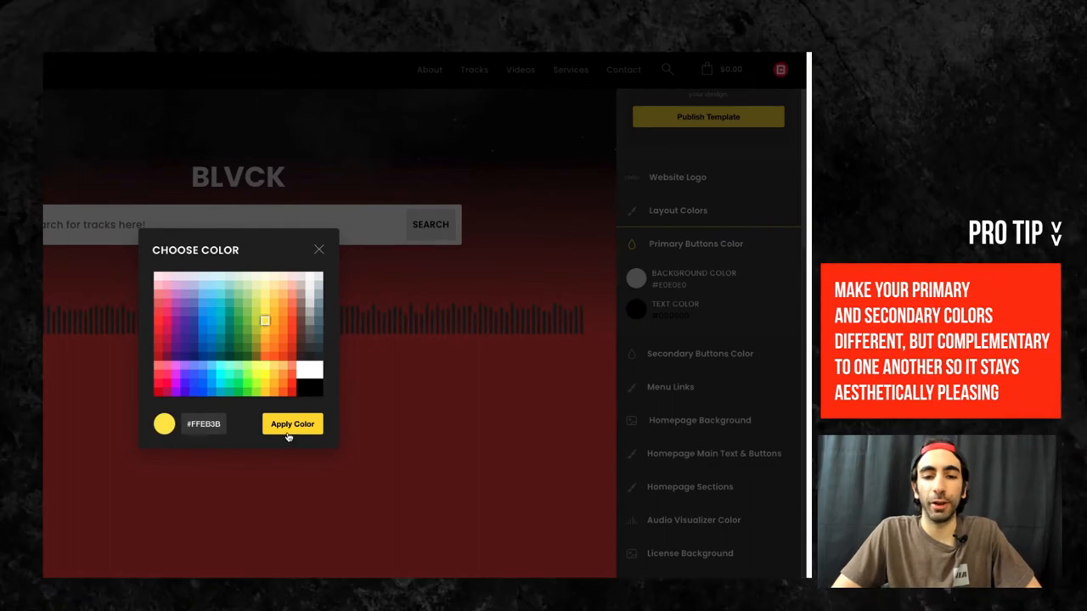
click(292, 424)
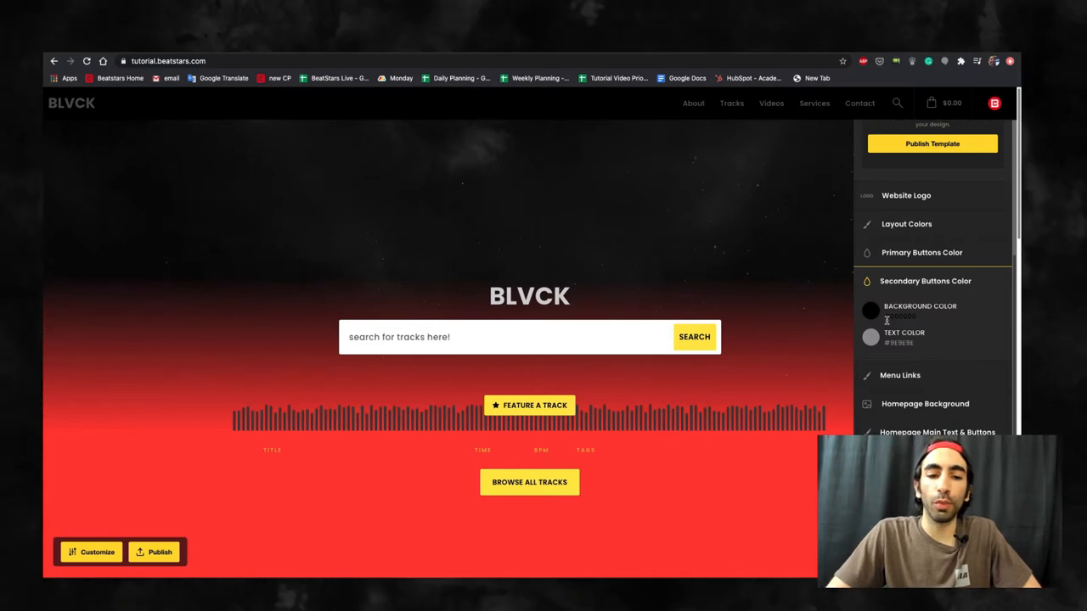
scroll(down, 3)
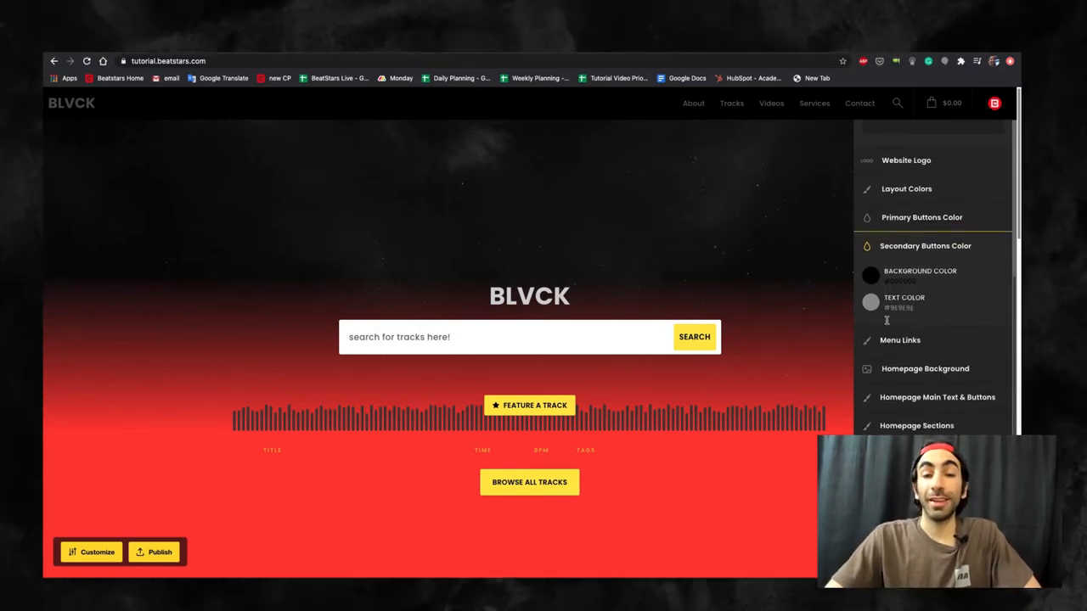
Hide About from the menu, toggling Tracks, Memberships and Sound Kits along the way.
click(900, 339)
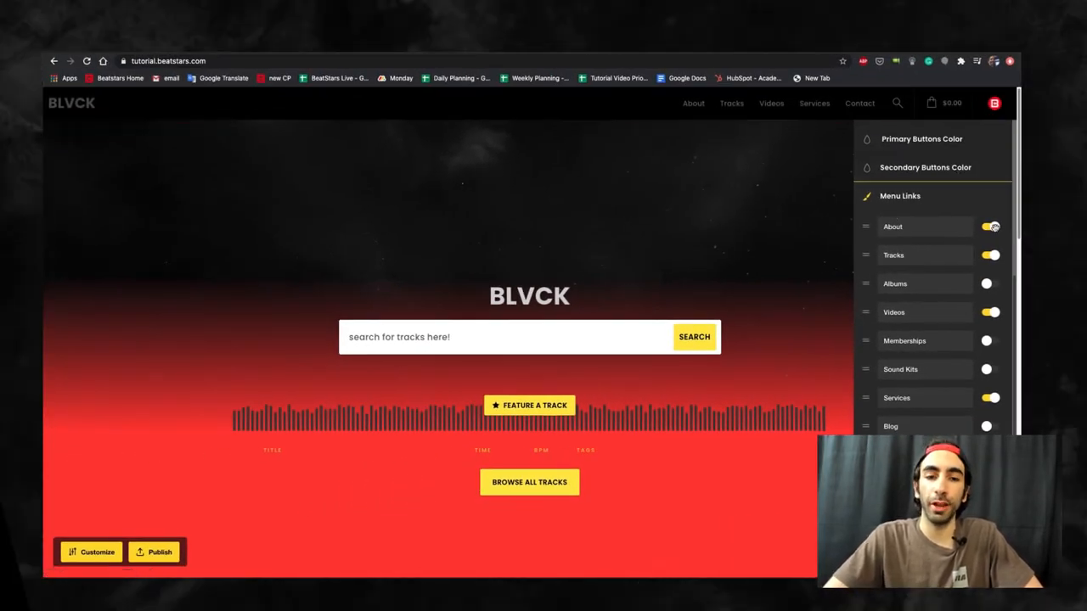
click(990, 227)
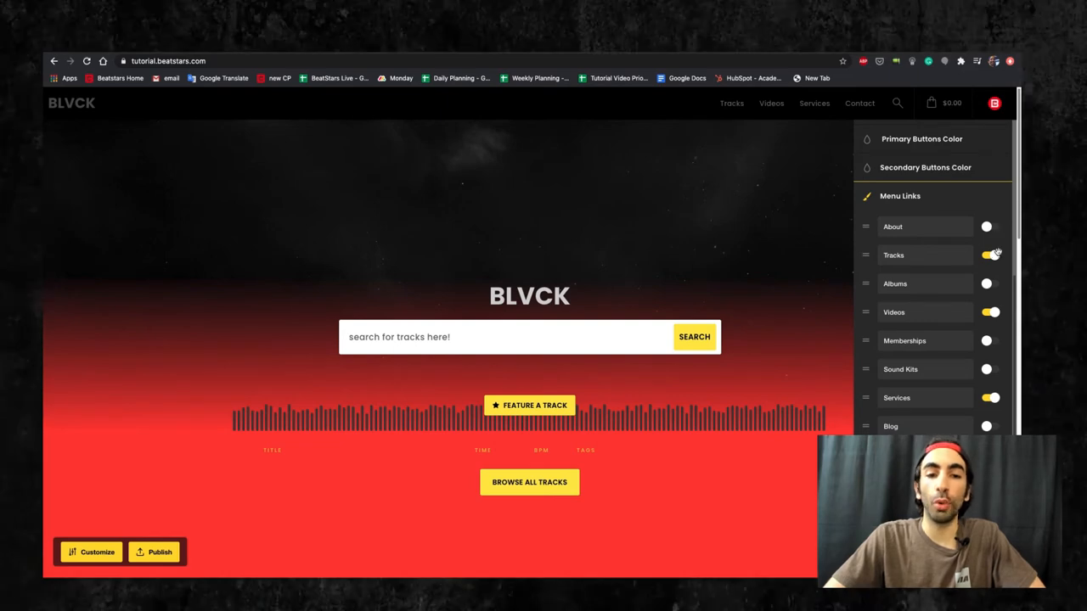
click(992, 254)
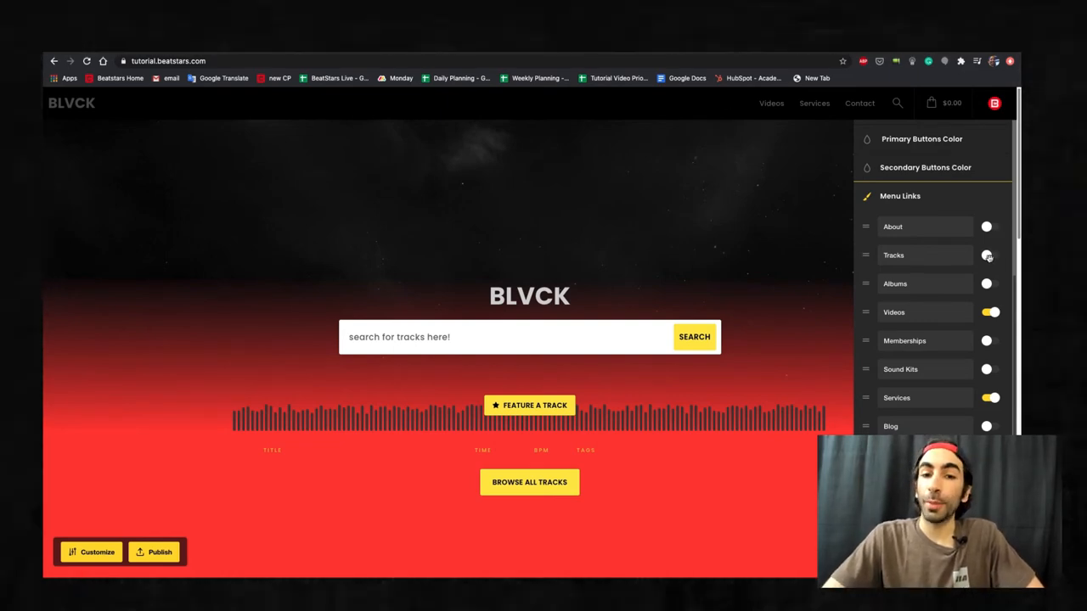
click(990, 255)
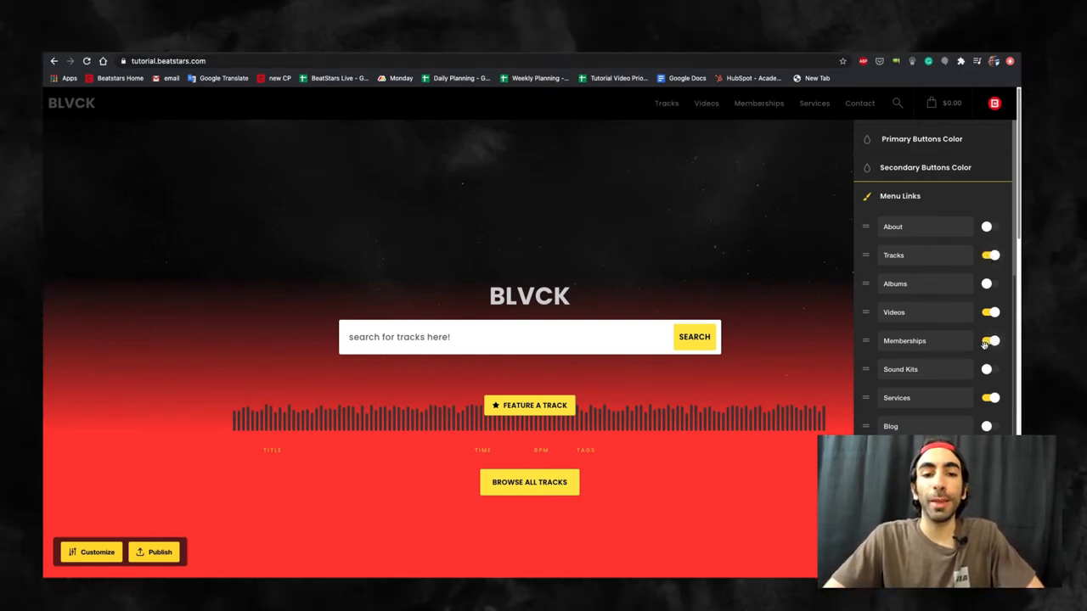
click(990, 368)
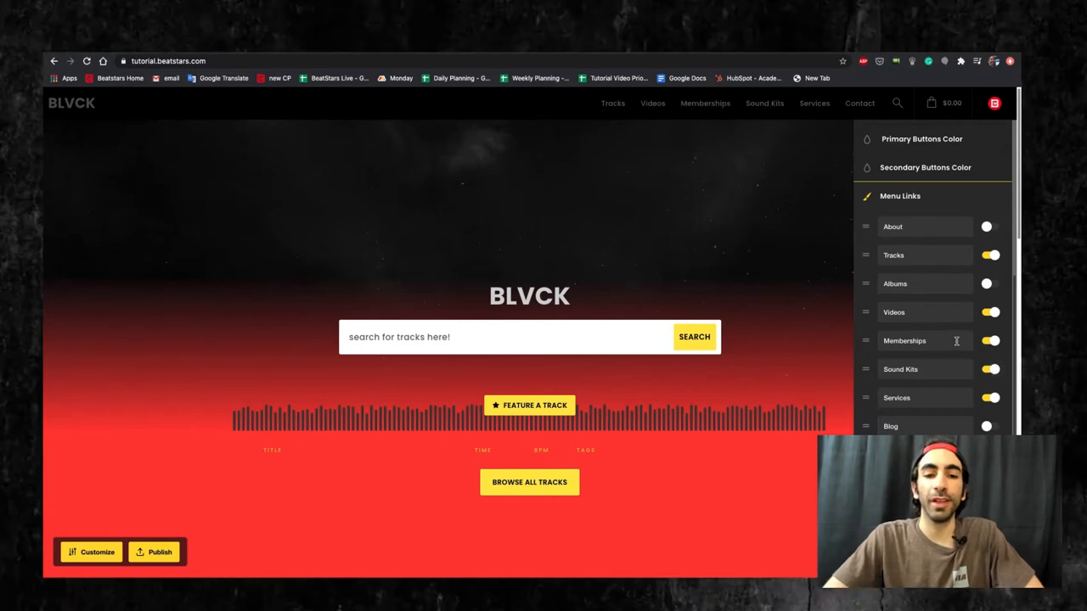
click(990, 340)
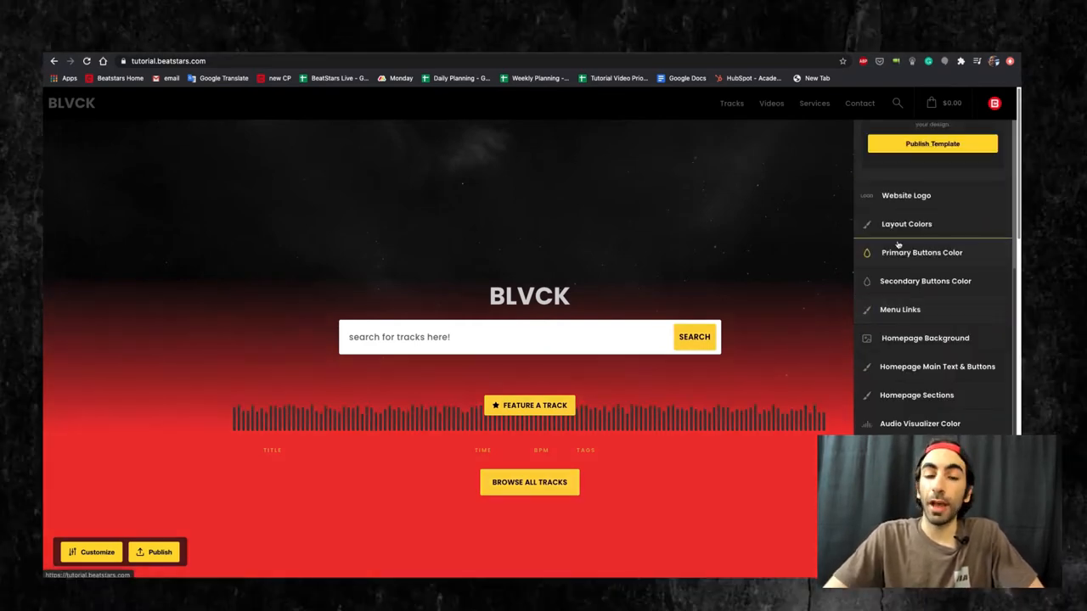
Switch the homepage background to an image and browse for a file.
click(924, 338)
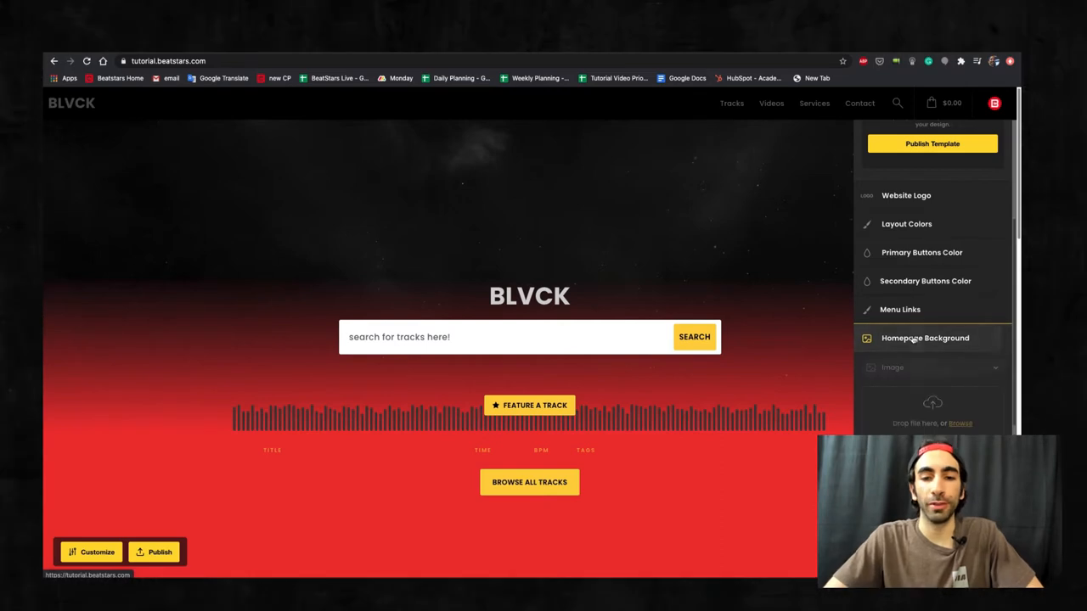
scroll(down, 3)
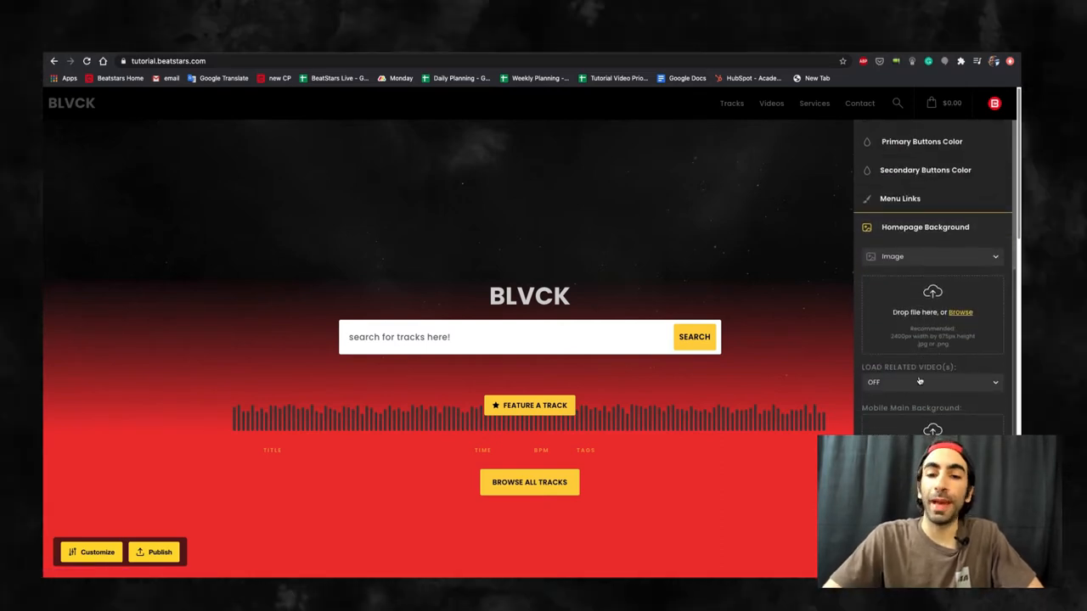
scroll(down, 3)
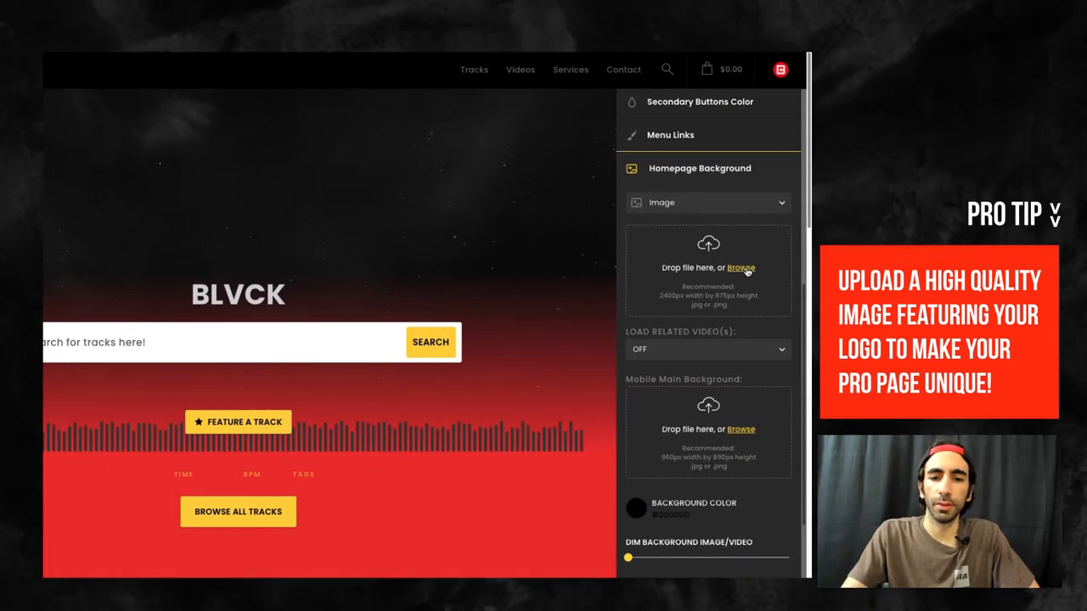
click(740, 268)
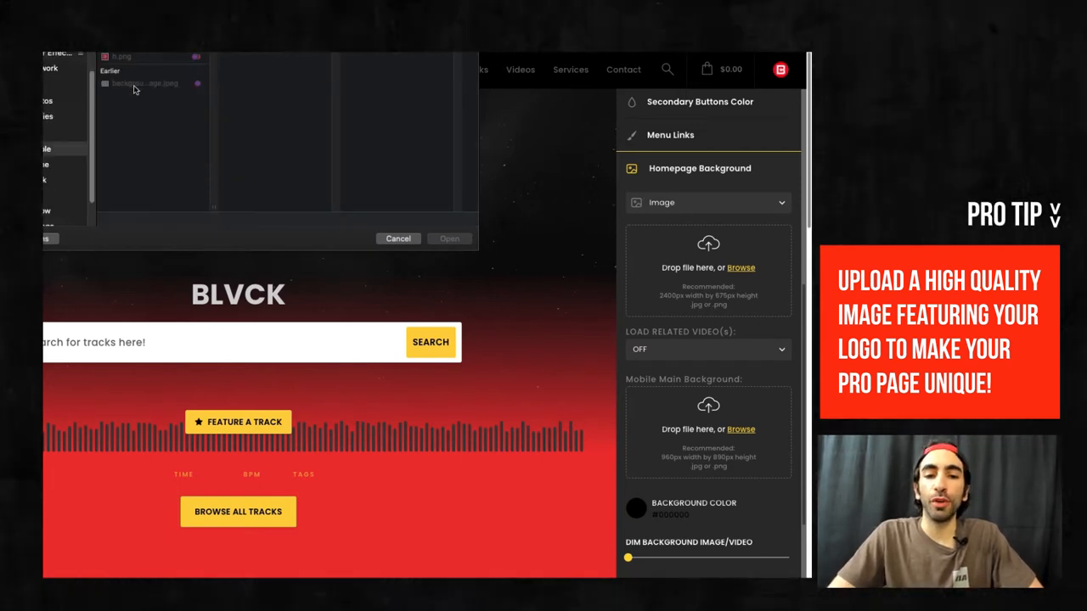
Upload the bokeh photo as the homepage background and finish the crop.
click(144, 83)
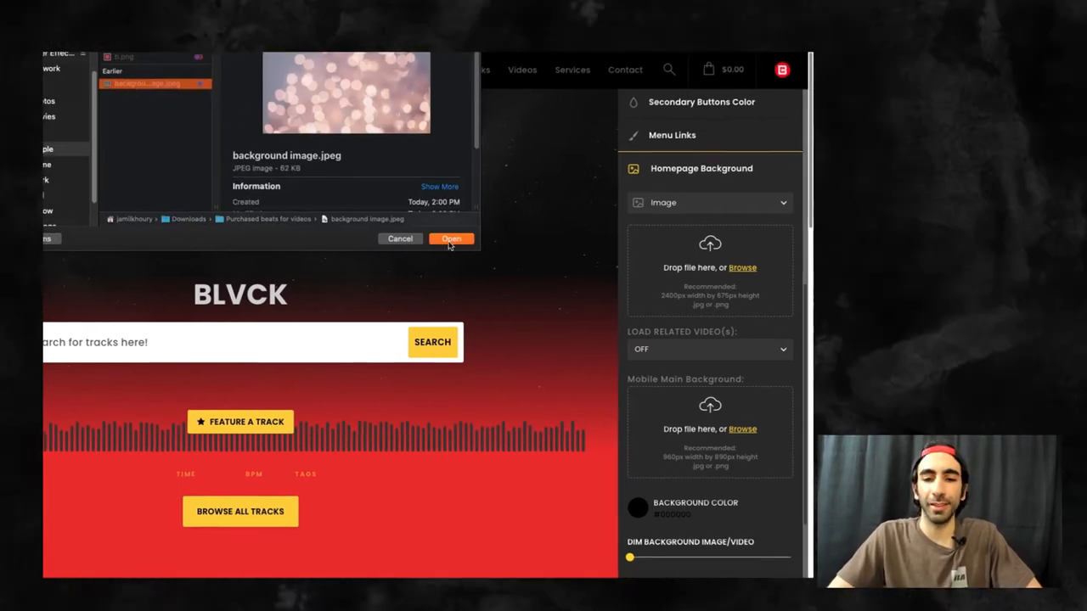
click(452, 238)
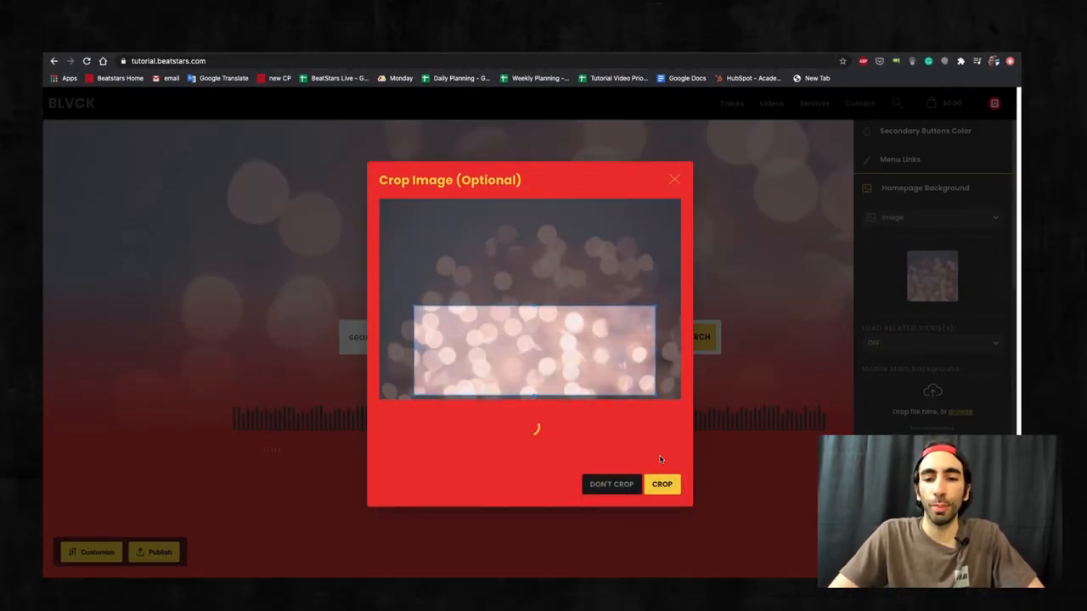
click(662, 485)
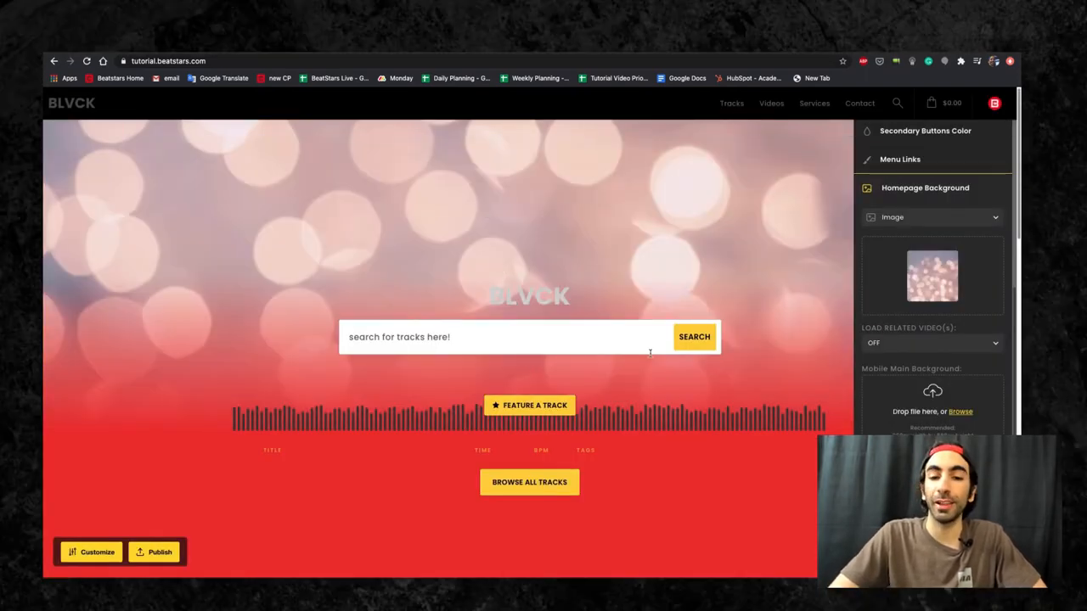
scroll(down, 3)
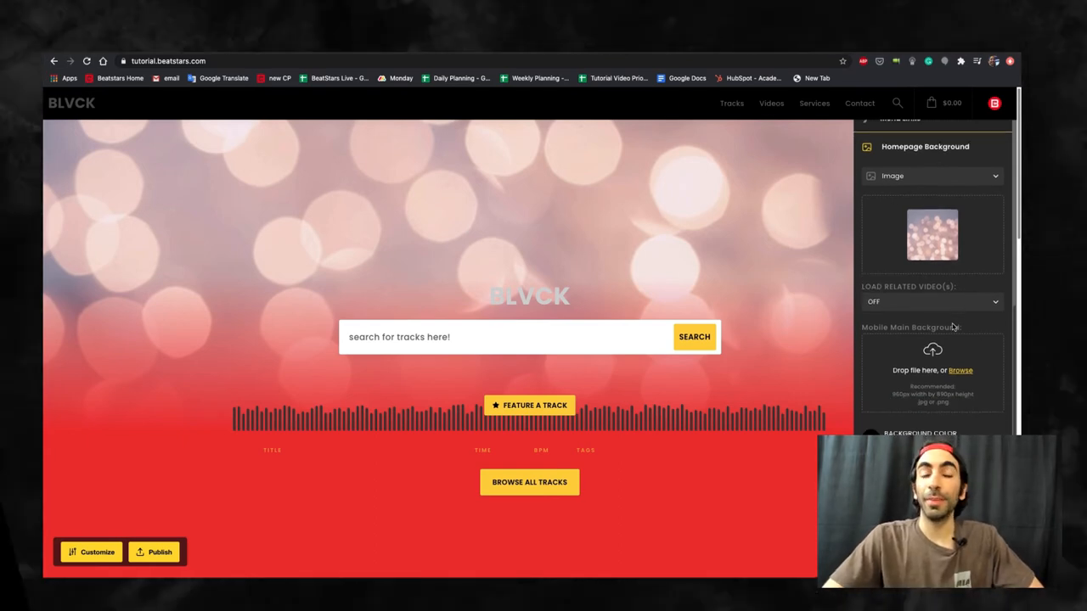
mouse_move(948, 331)
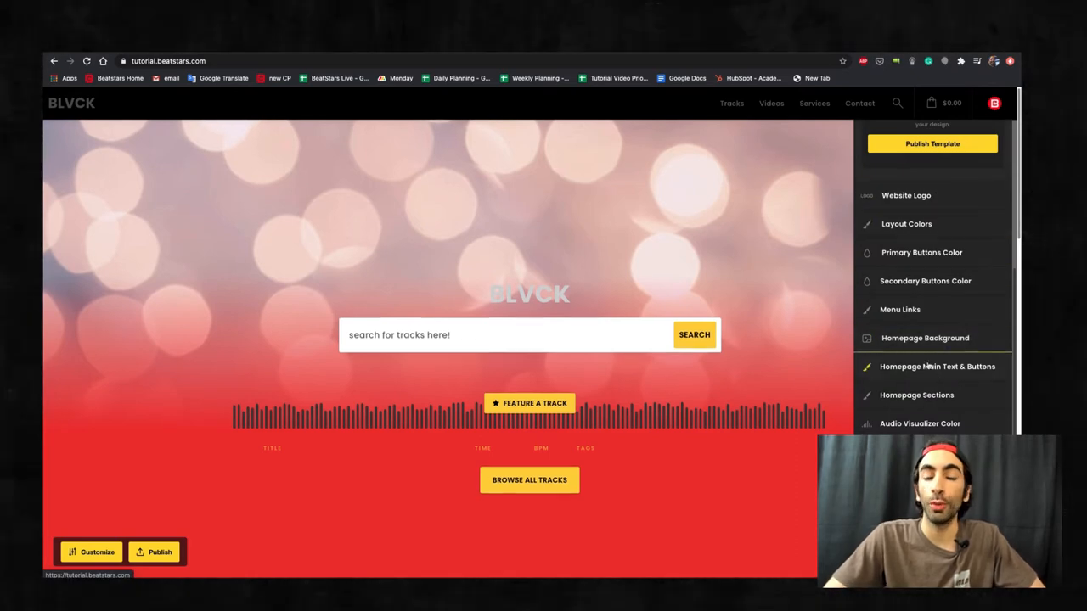
Set the homepage hero to show a Search Bar.
click(937, 367)
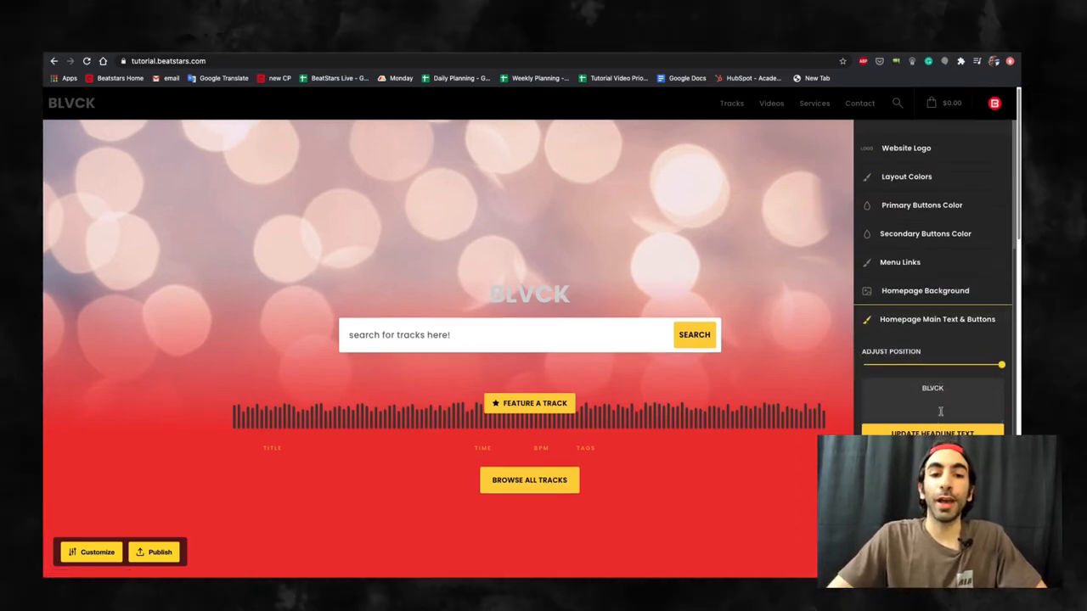
scroll(down, 3)
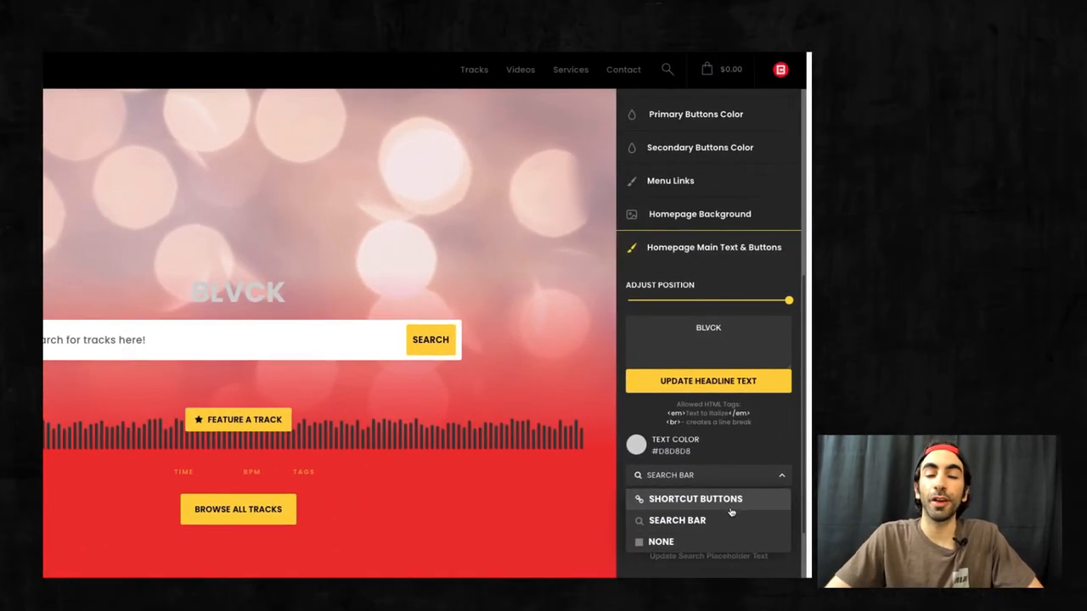
click(676, 520)
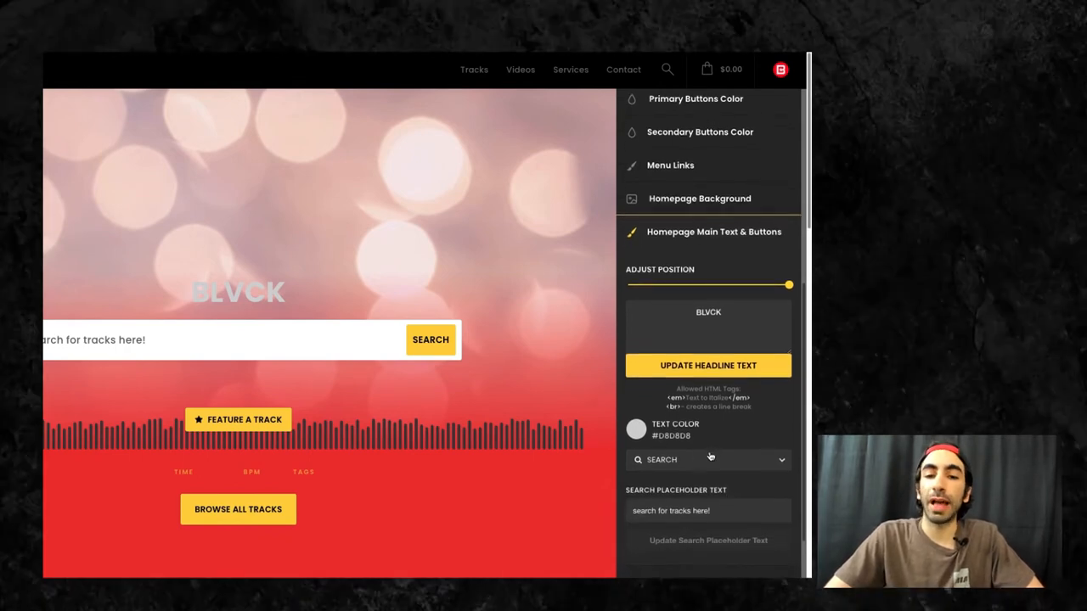
scroll(down, 3)
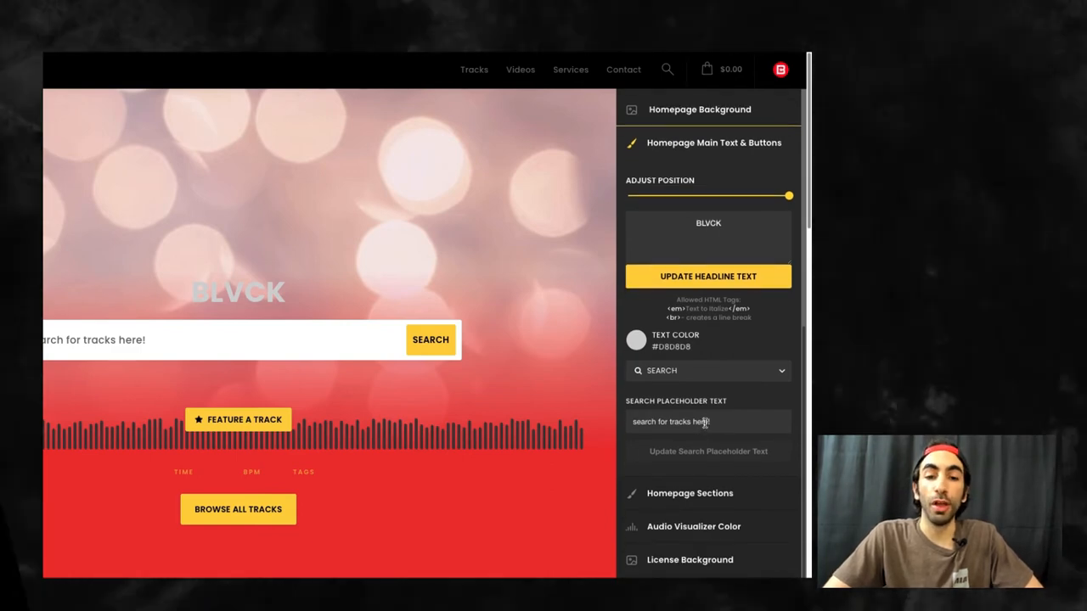
Replace the search placeholder with 'Listen to my tracks'.
triple_click(669, 421)
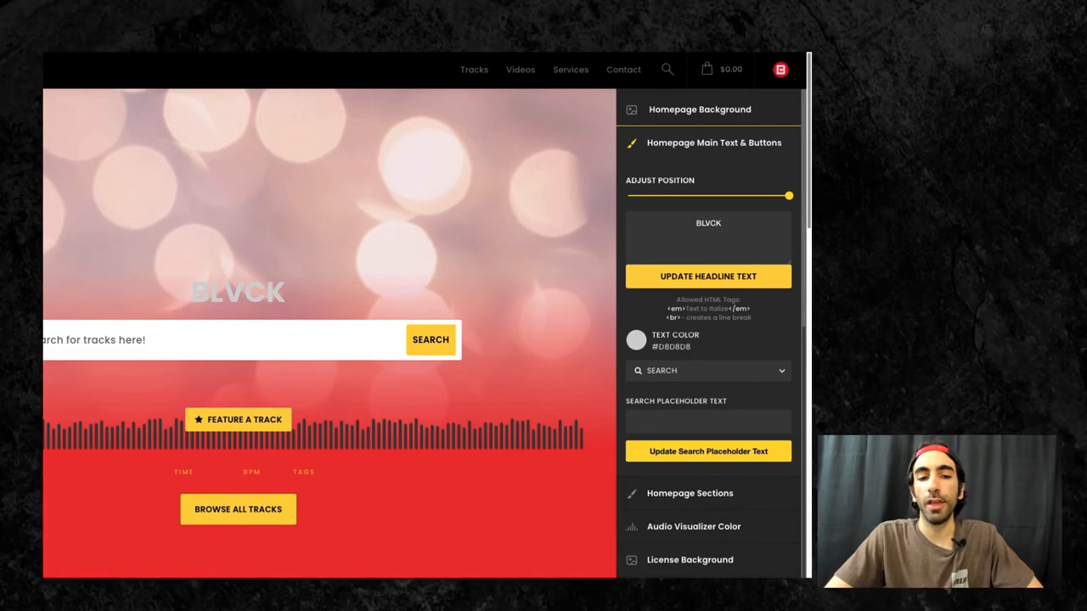
text(Listen to my)
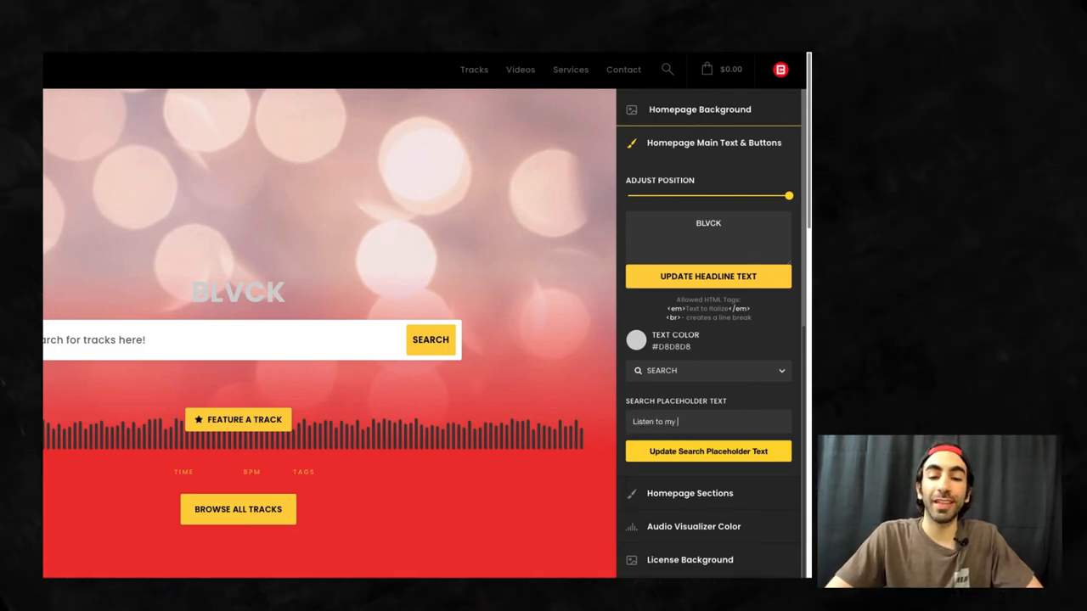
text(tracks)
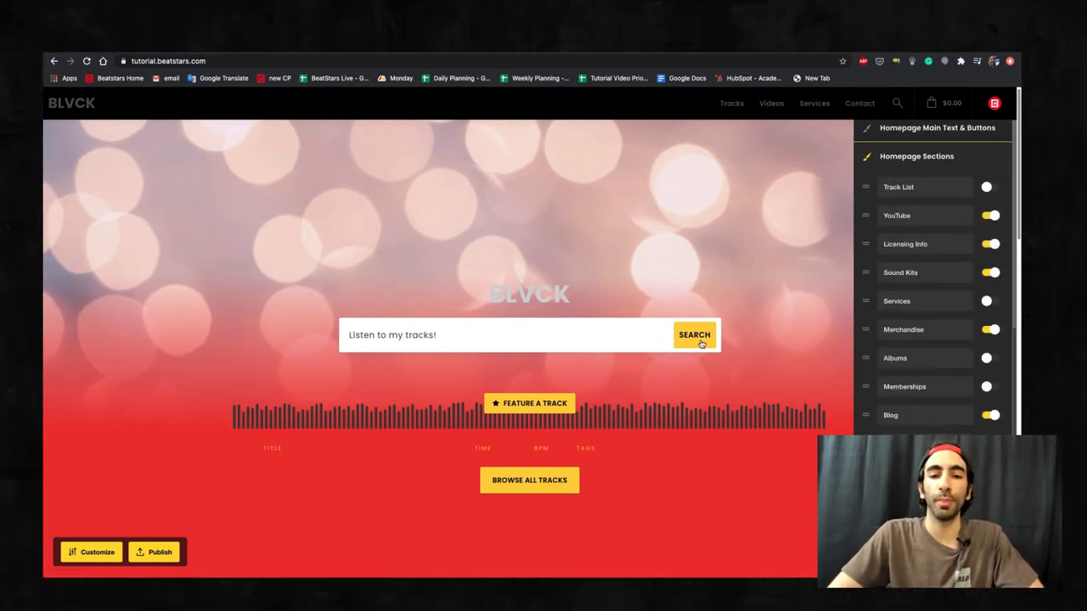
Toggle the YouTube homepage section off and back on so it stays visible.
scroll(down, 3)
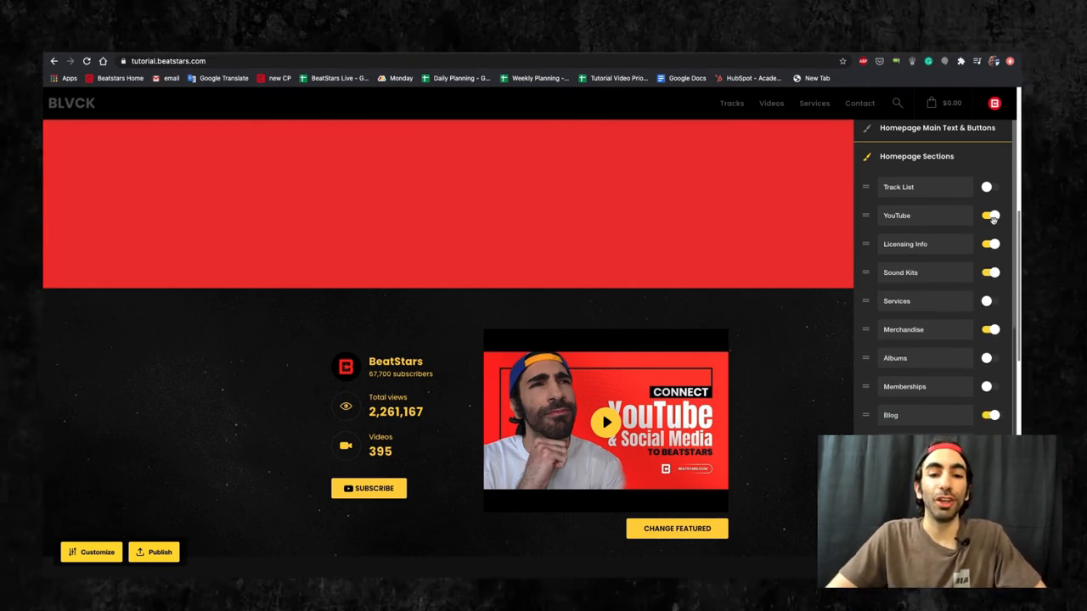
click(990, 216)
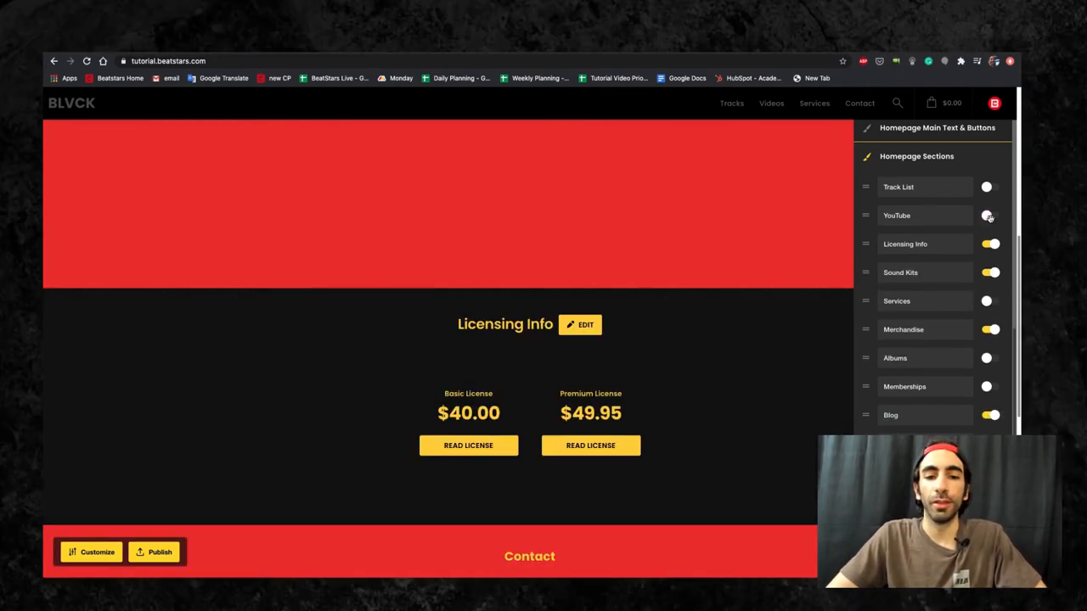
click(991, 214)
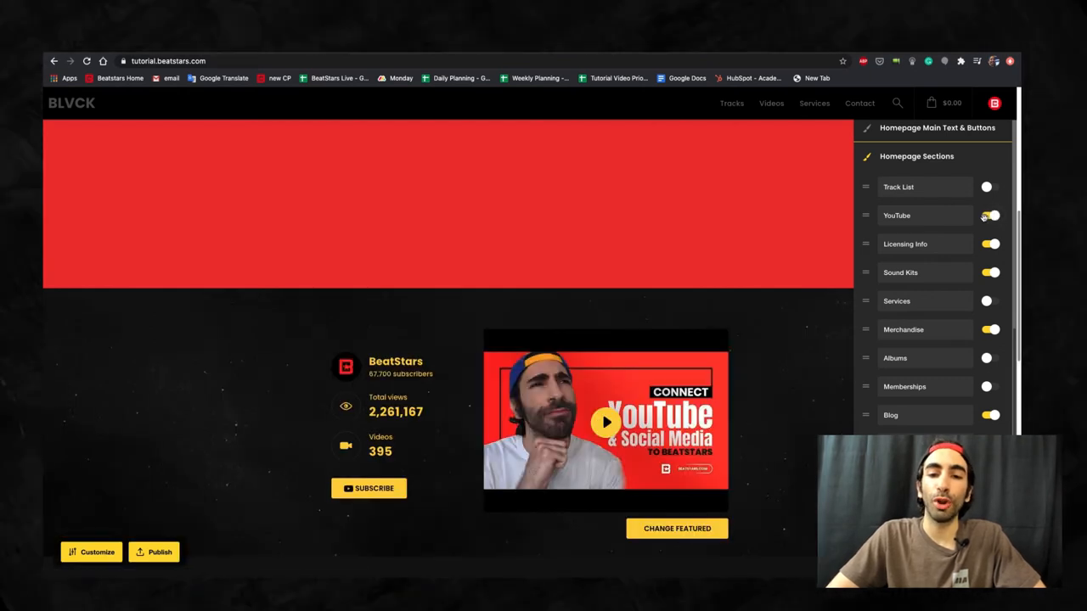
scroll(down, 3)
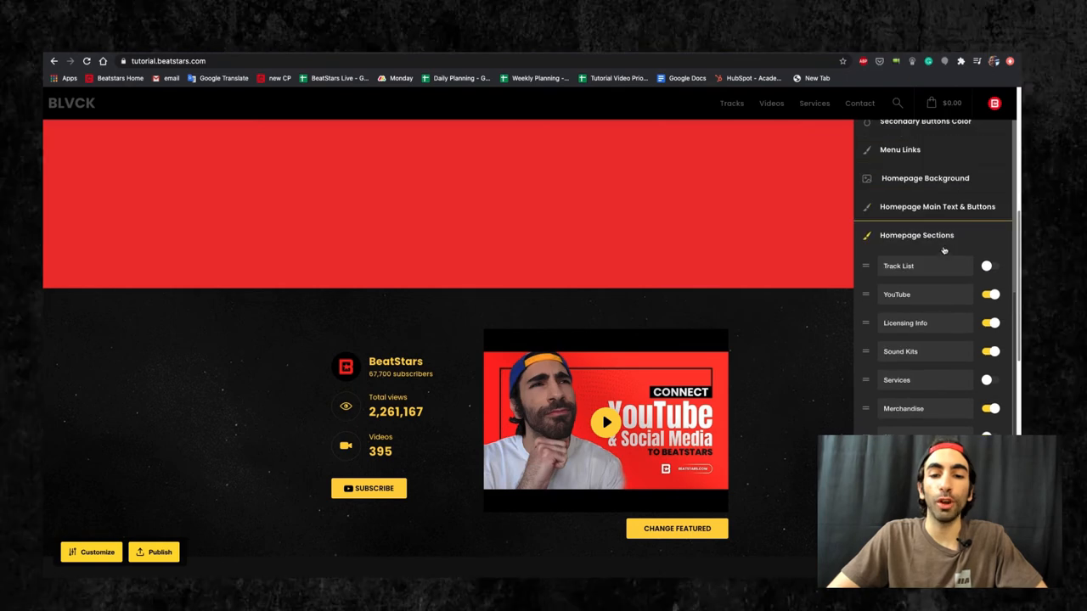
scroll(down, 3)
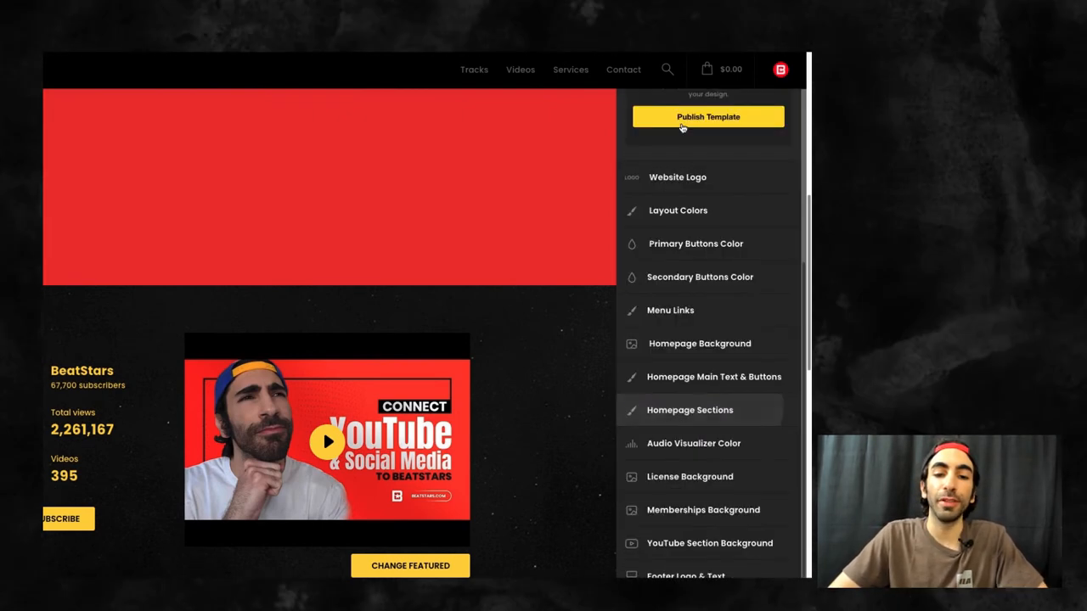
Set the audio visualizer colour to yellow.
click(693, 443)
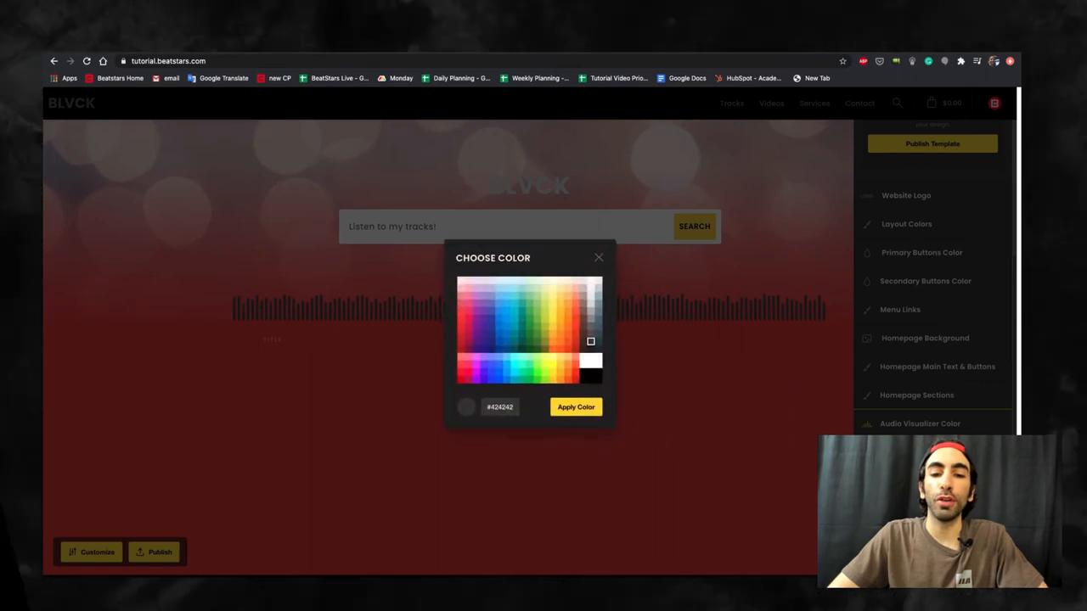
click(552, 320)
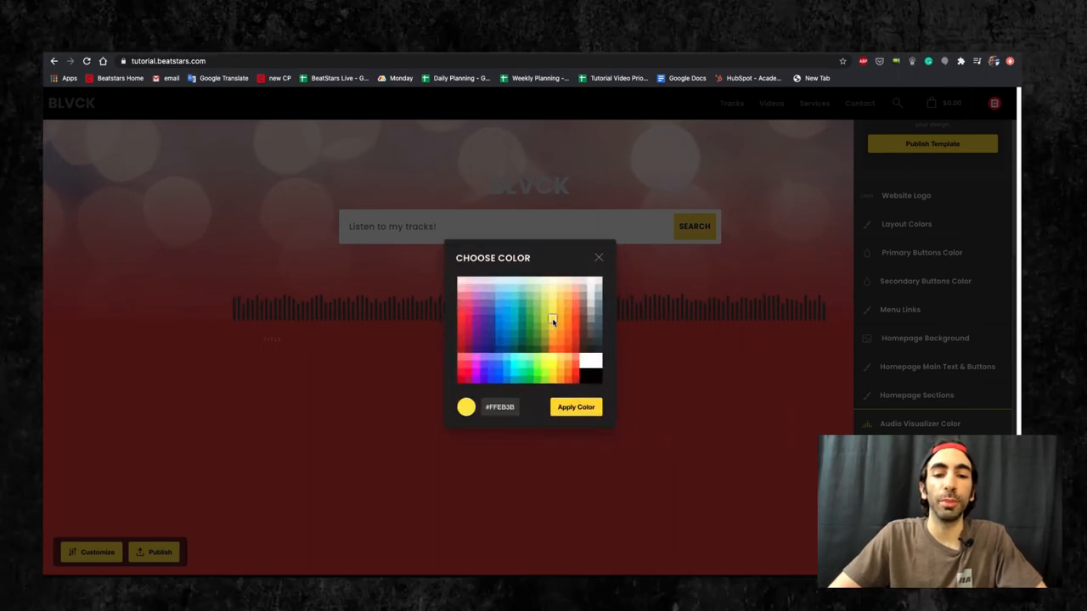
click(576, 407)
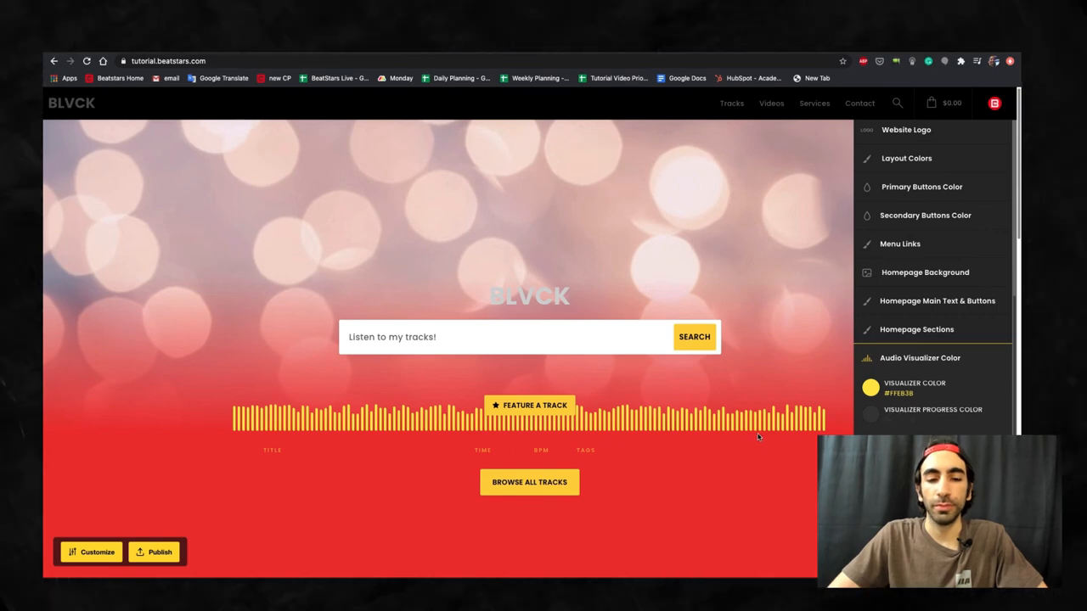
scroll(down, 3)
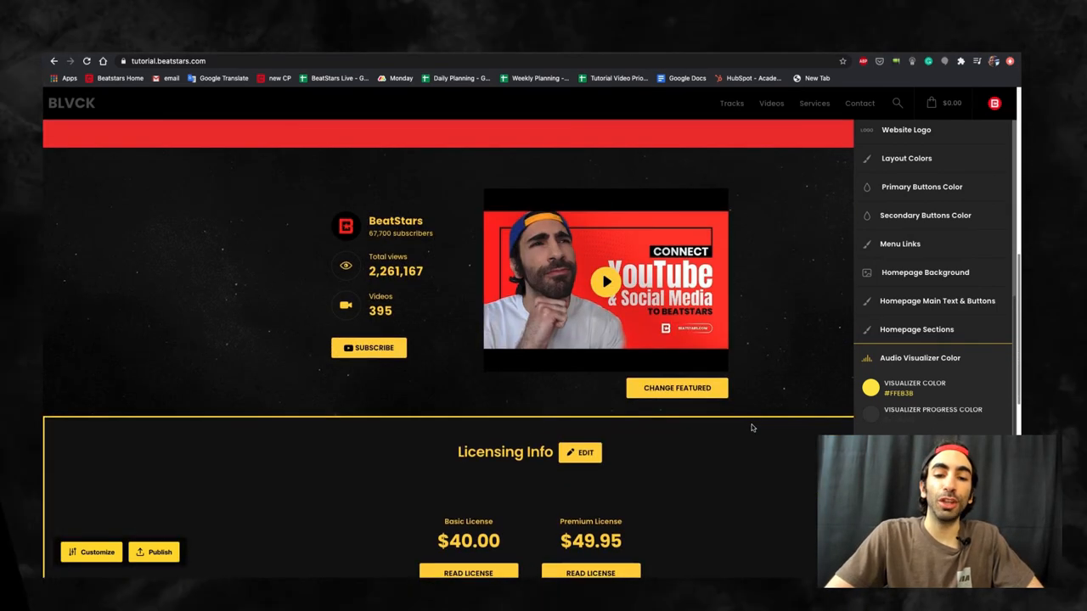
scroll(down, 3)
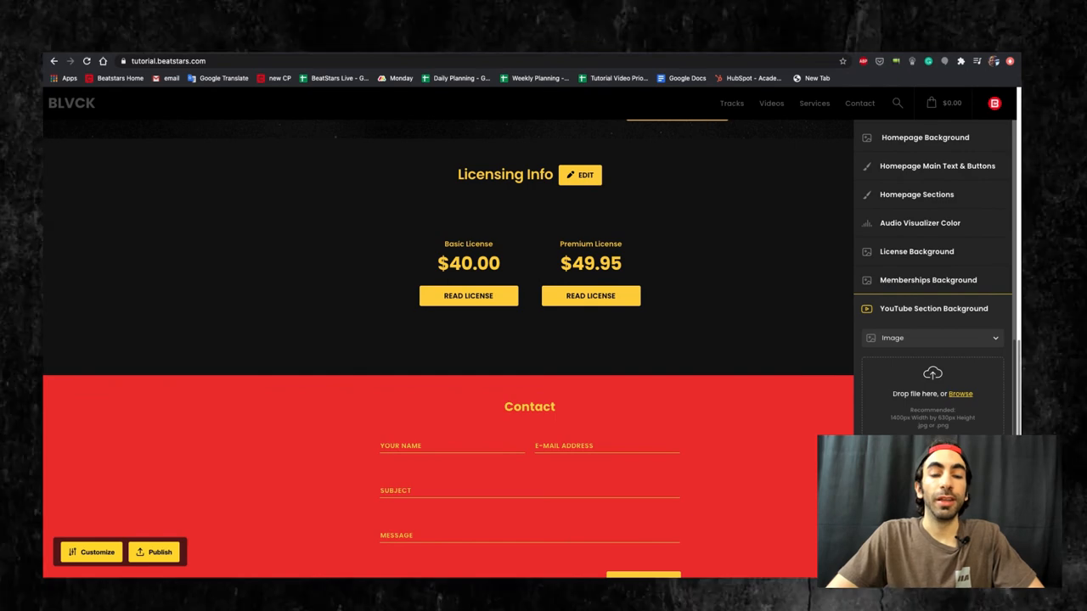
View the Main Menu Font chooser in the Fonts settings and close it.
scroll(down, 3)
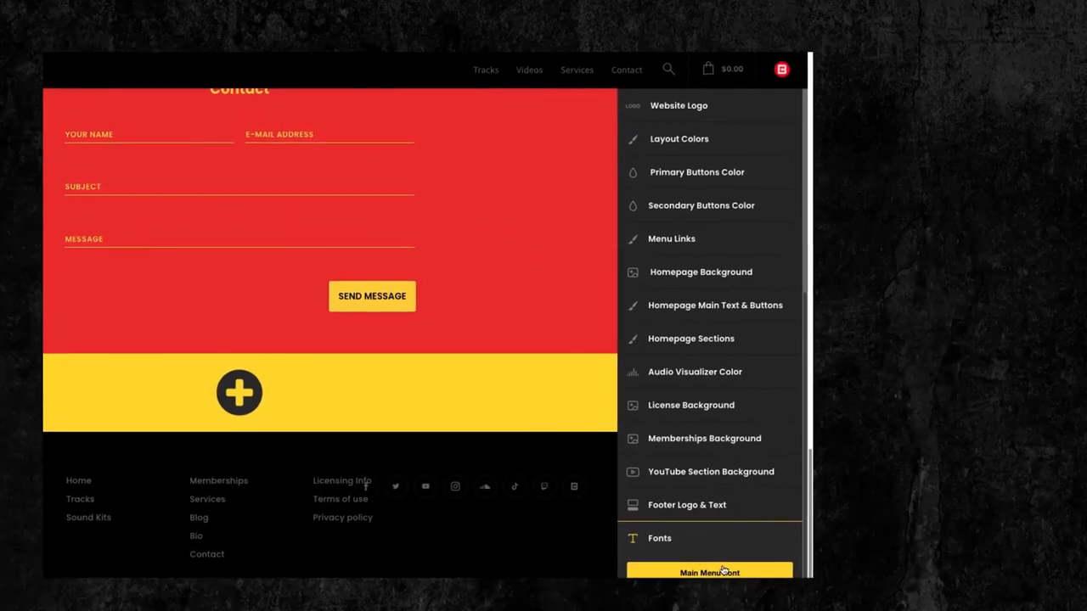
click(710, 573)
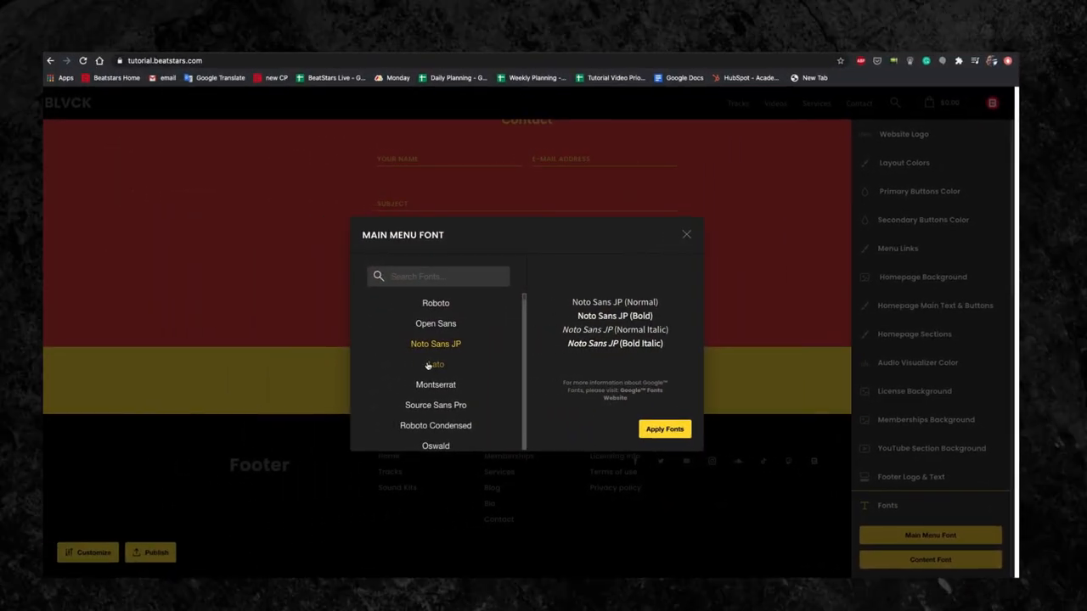
click(686, 235)
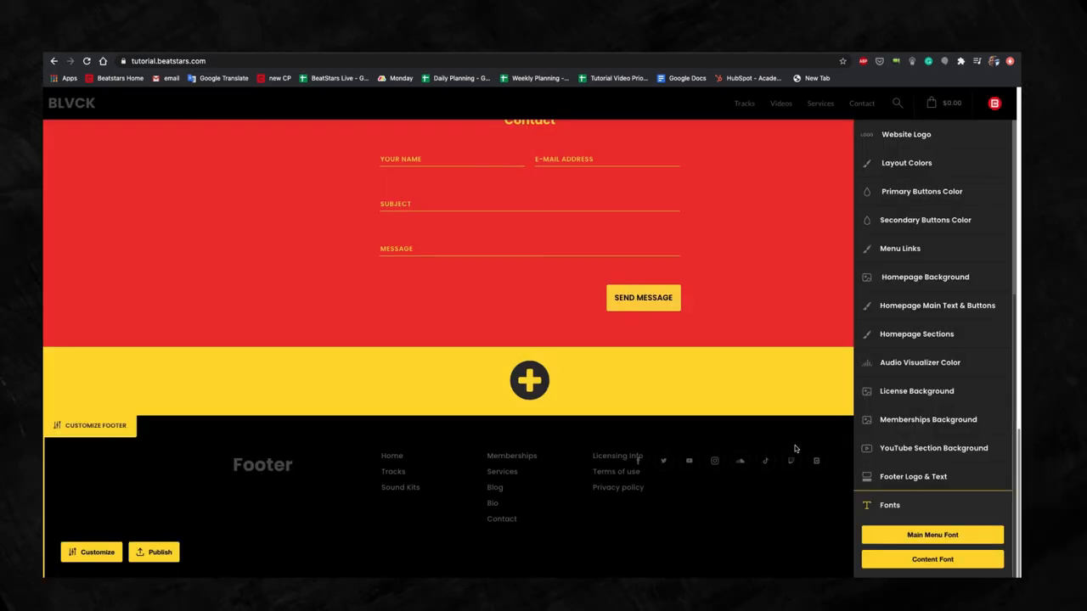